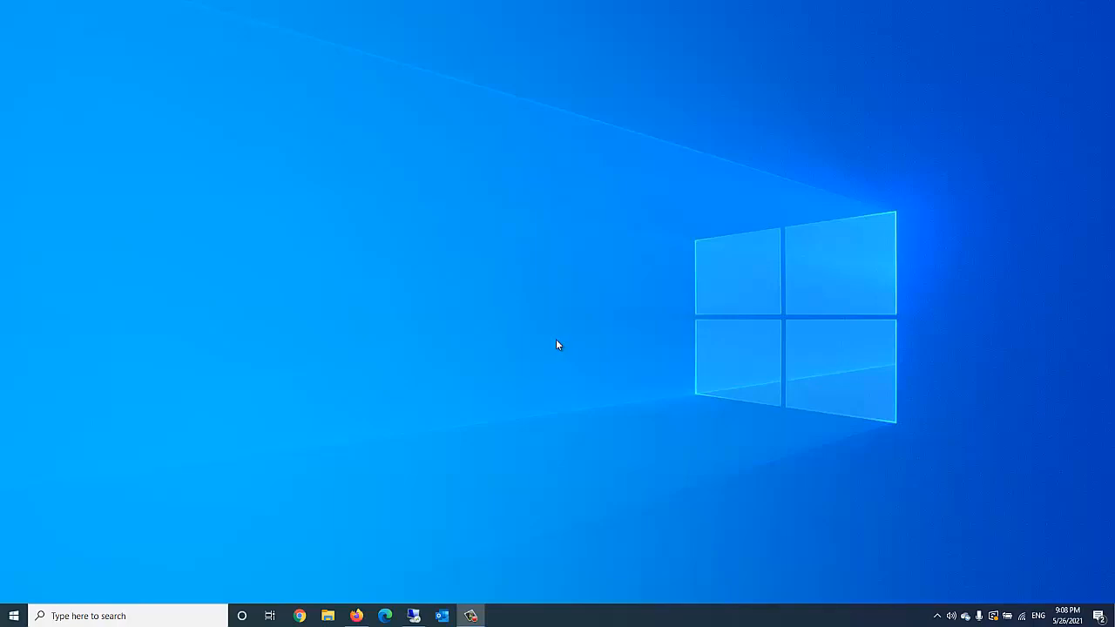
pyautogui.moveTo(633, 358)
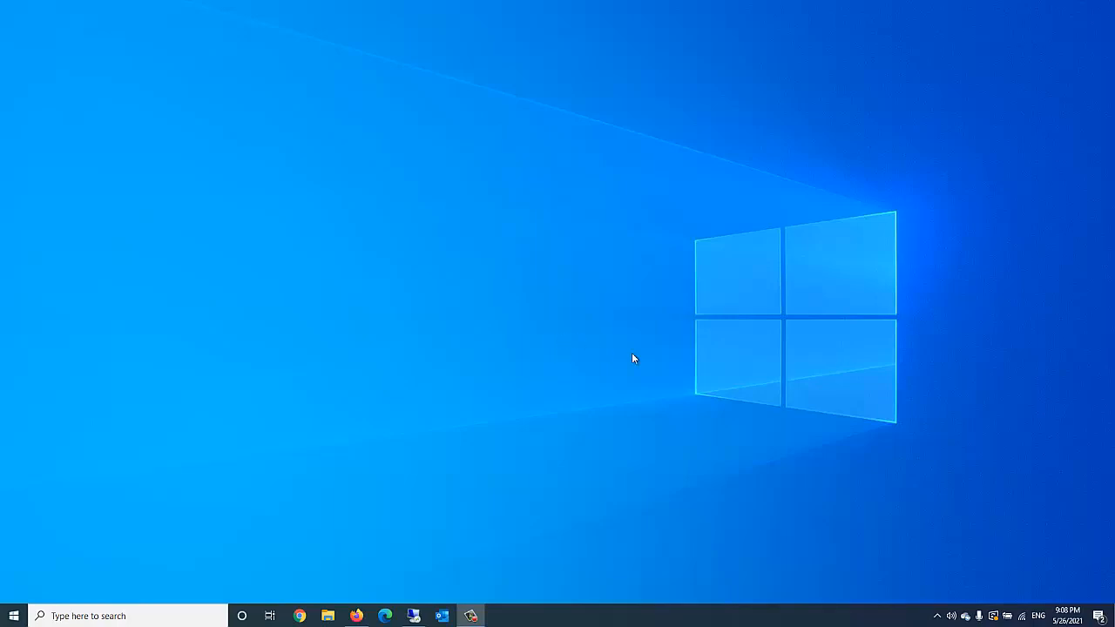
pyautogui.moveTo(878, 519)
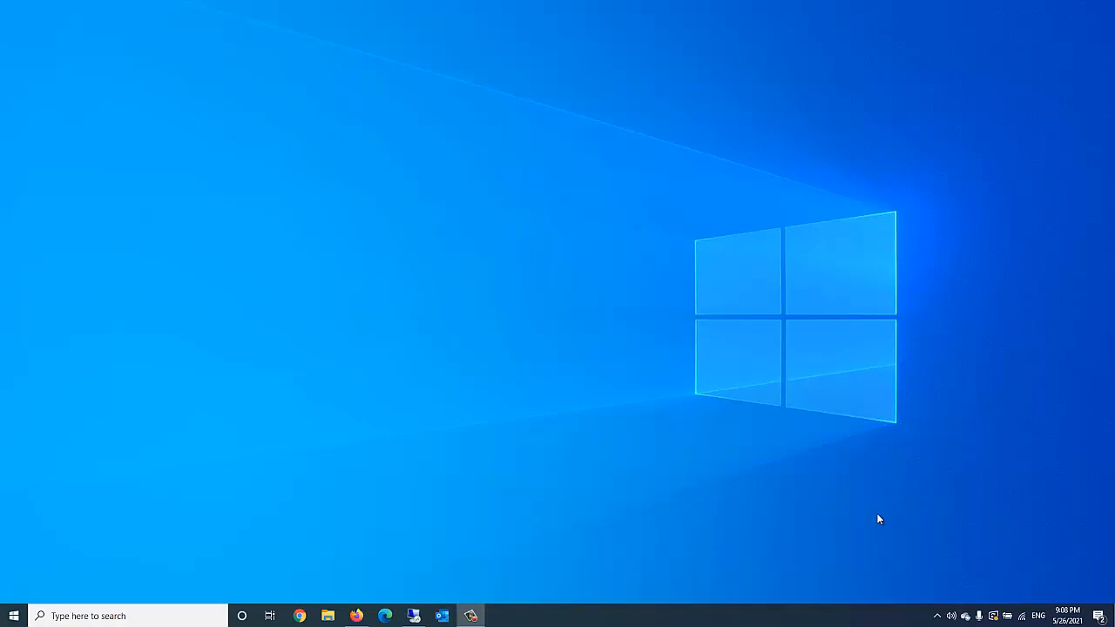
pyautogui.moveTo(906, 570)
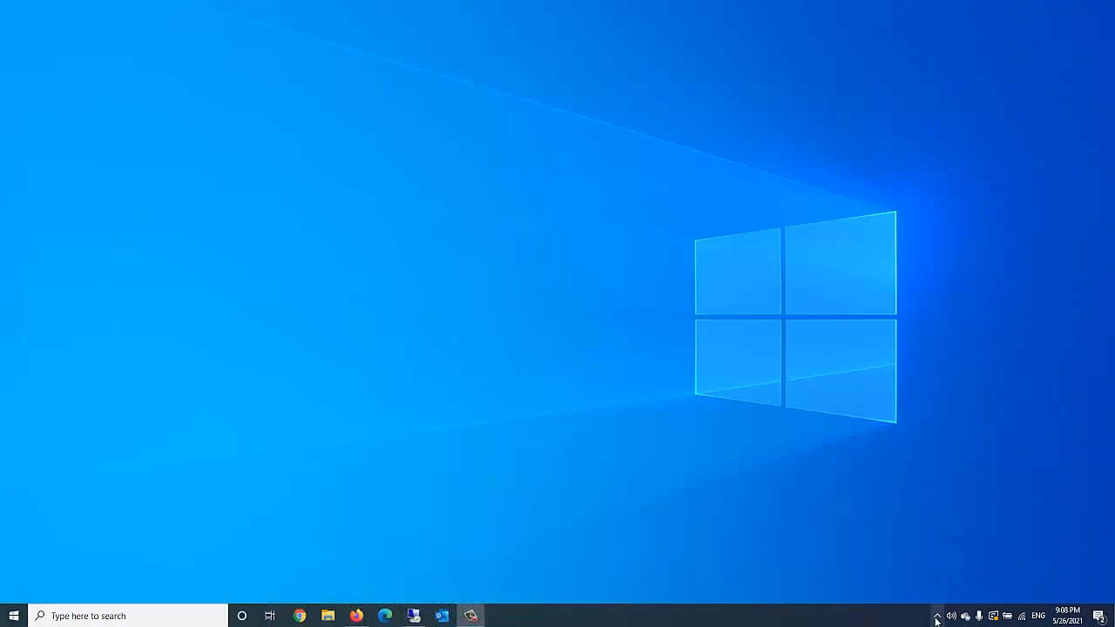
# Open Advanced Preferences from the Citrix Receiver icon in the hidden system tray
pyautogui.click(935, 615)
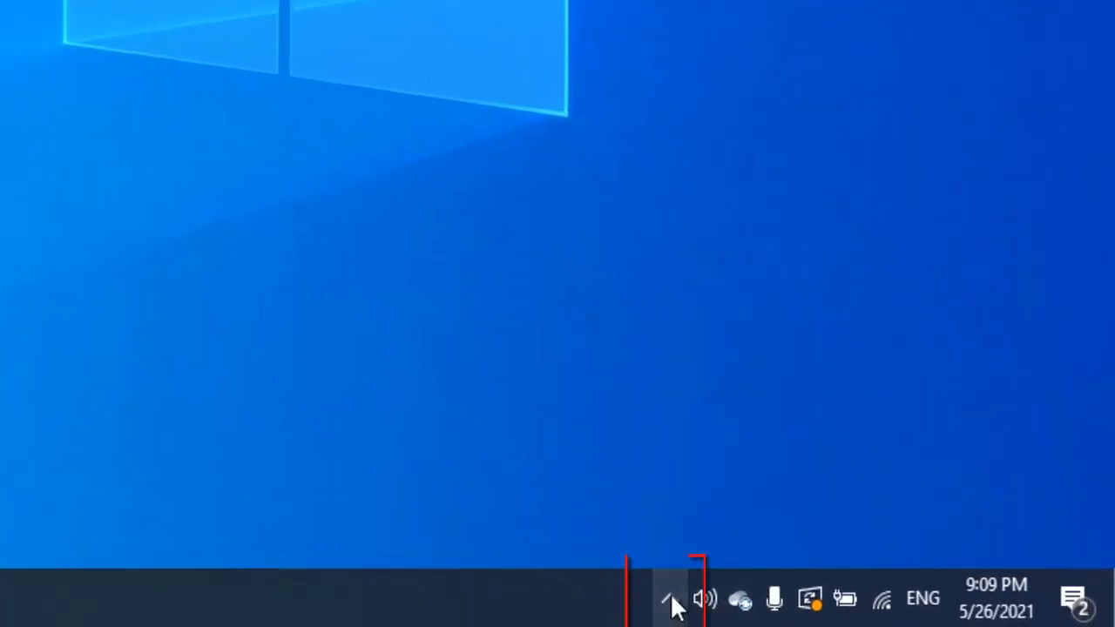
pyautogui.click(669, 599)
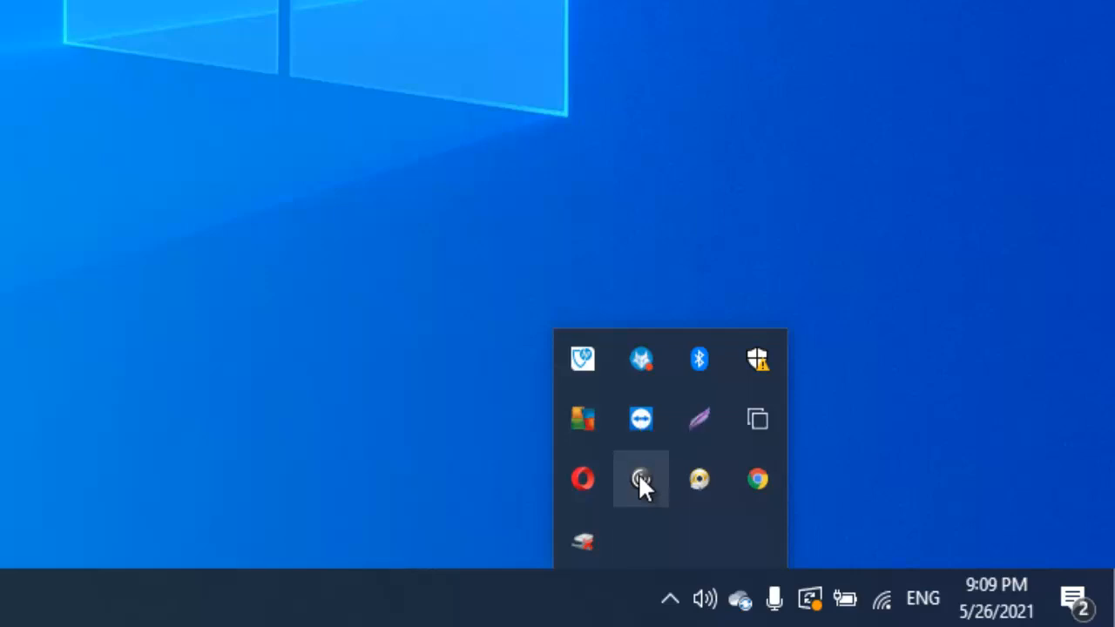
pyautogui.rightClick(641, 479)
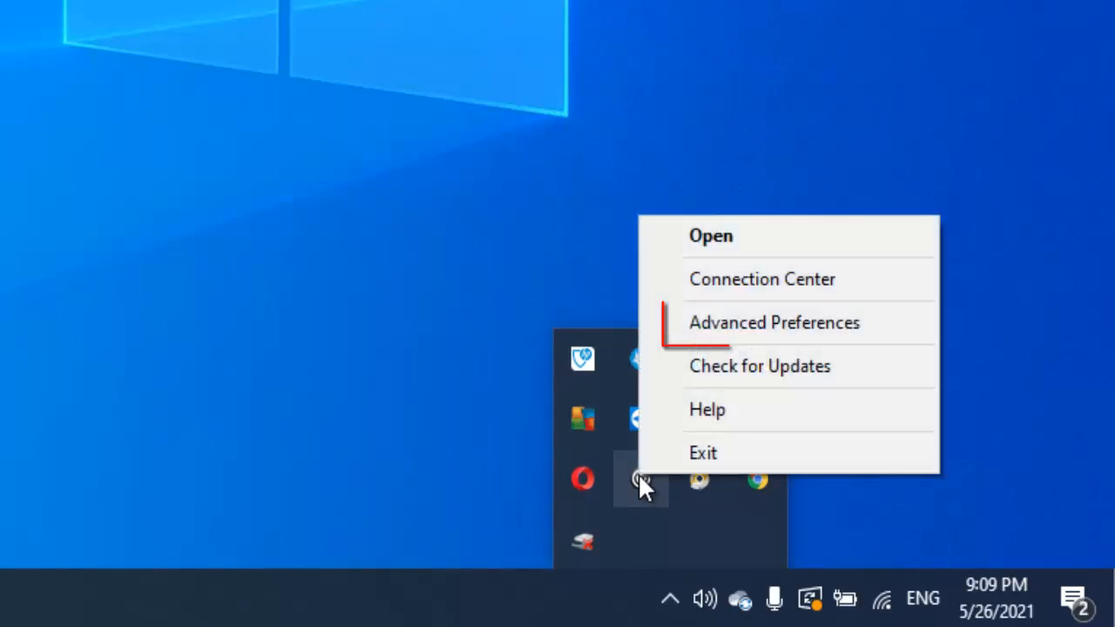
pyautogui.moveTo(707, 409)
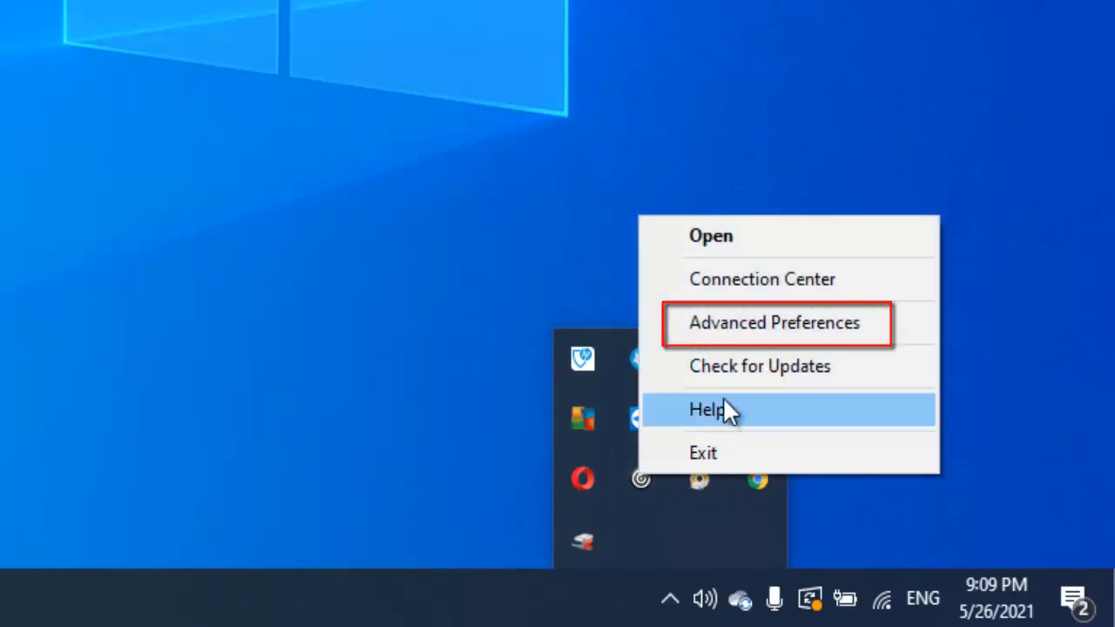
pyautogui.click(774, 322)
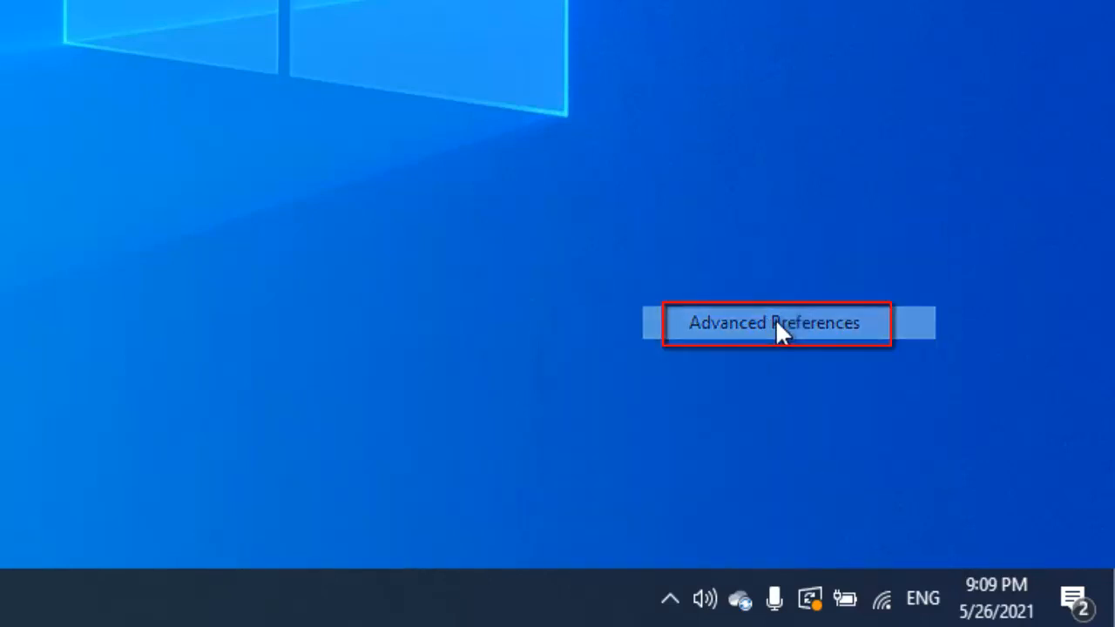
pyautogui.click(774, 323)
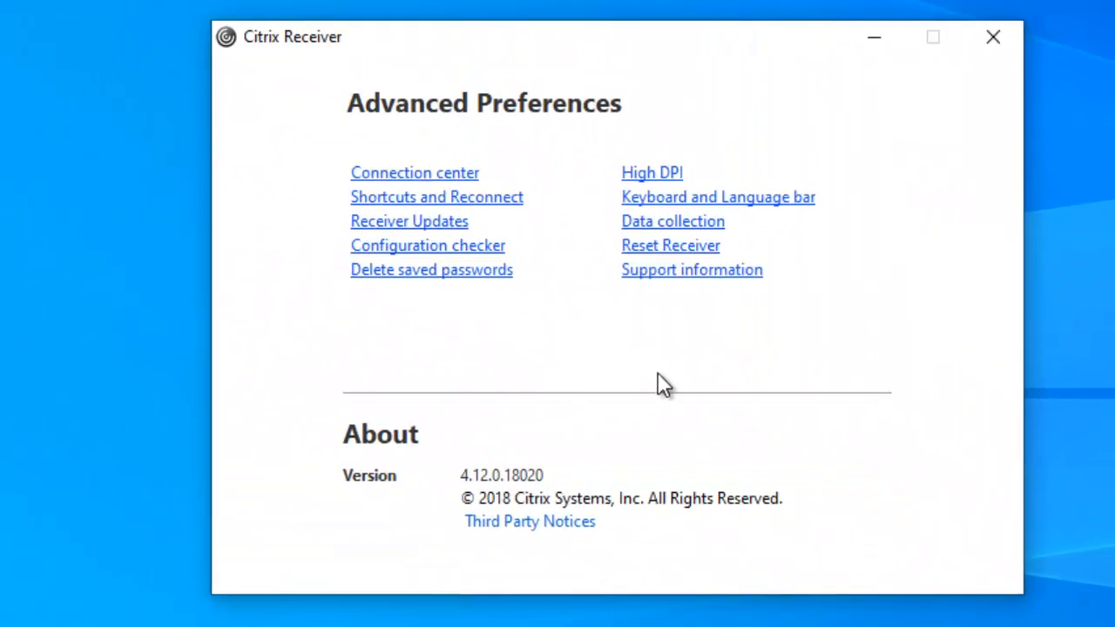
pyautogui.moveTo(327, 268)
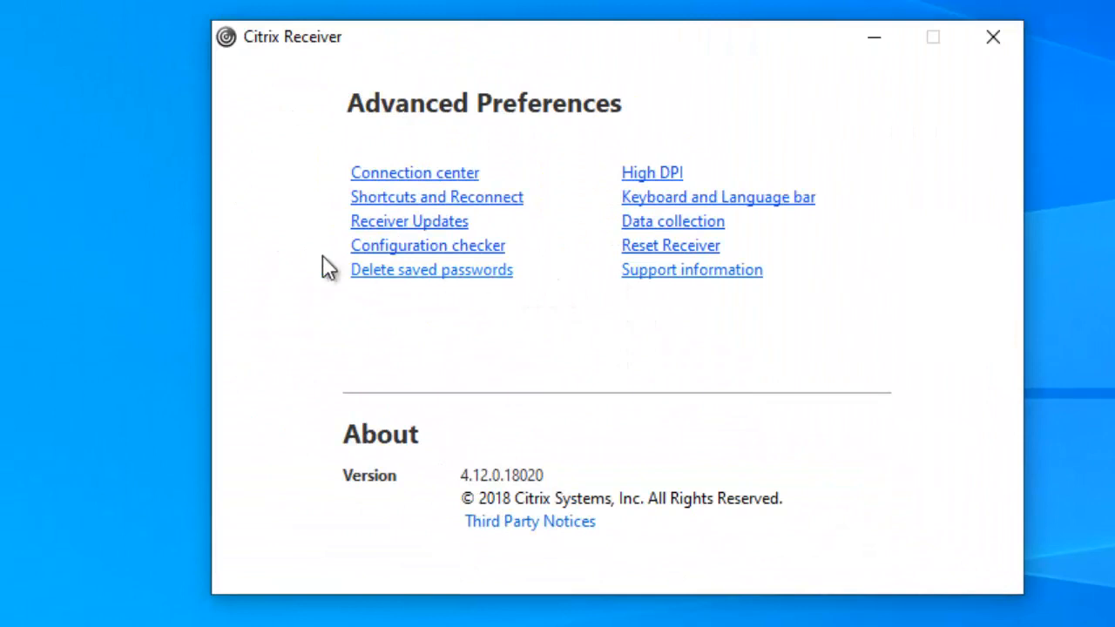
pyautogui.moveTo(427, 229)
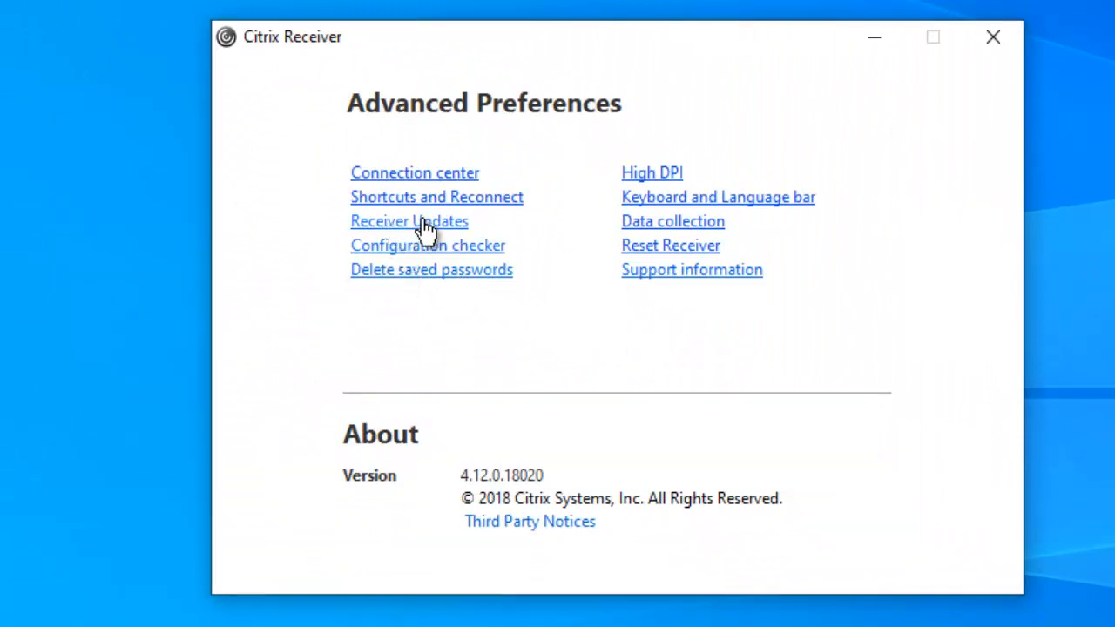
pyautogui.click(409, 220)
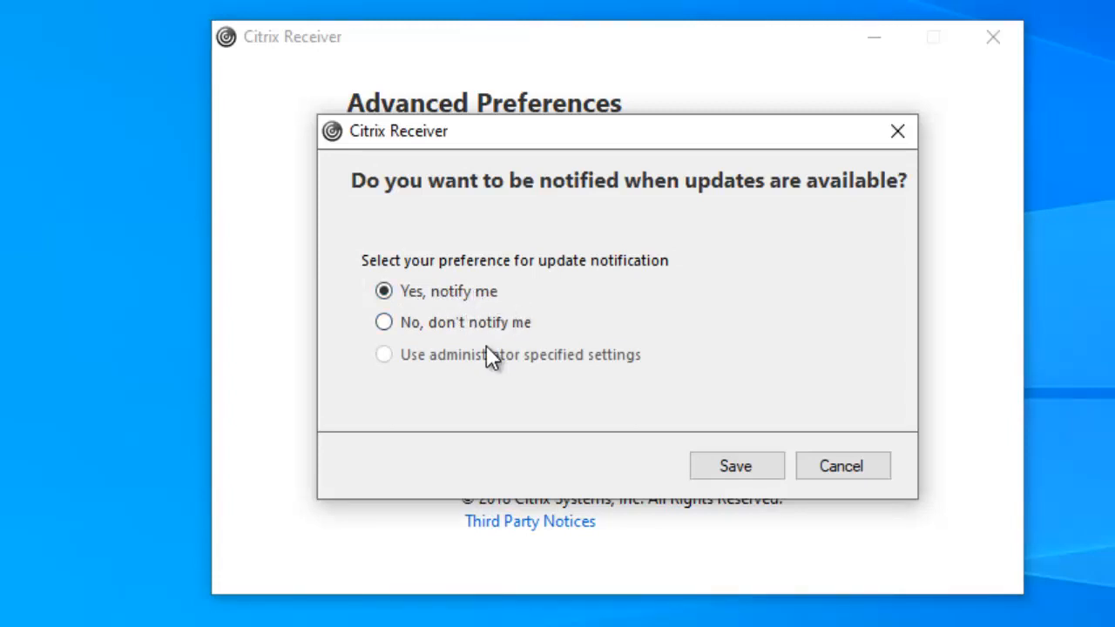
pyautogui.click(735, 465)
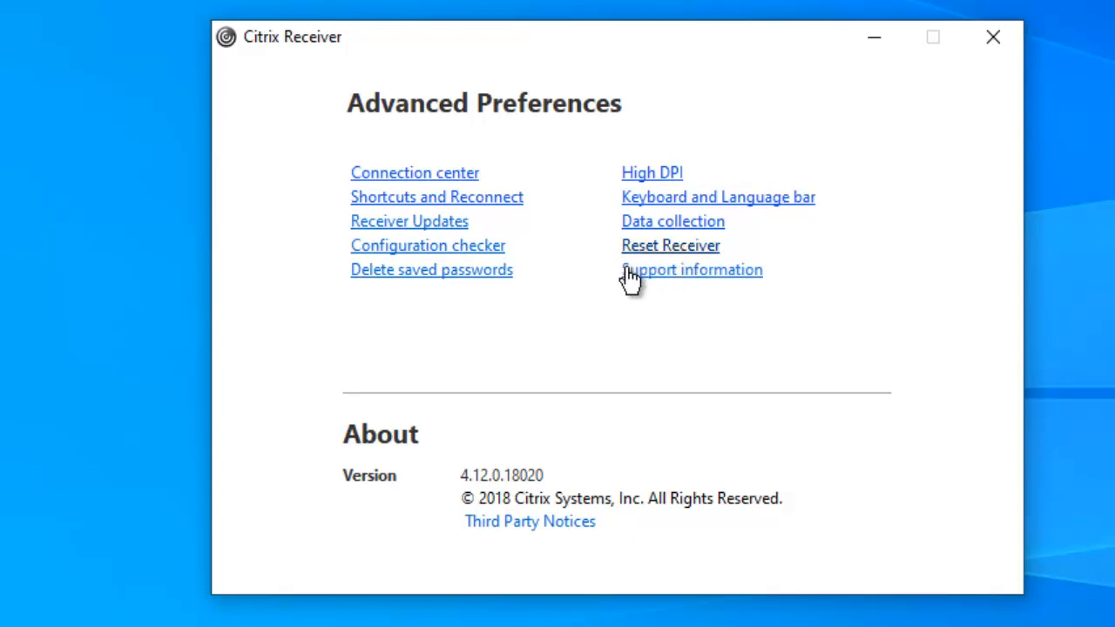
# Choose Reset Receiver and confirm with 'Yes, reset Receiver'
pyautogui.click(669, 244)
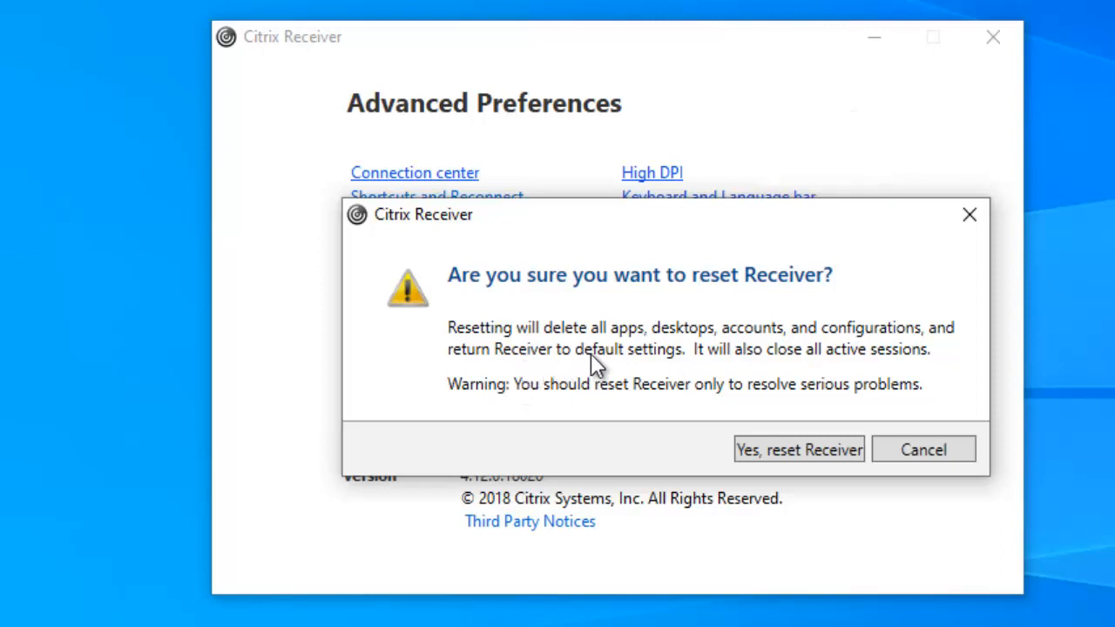
pyautogui.moveTo(670, 372)
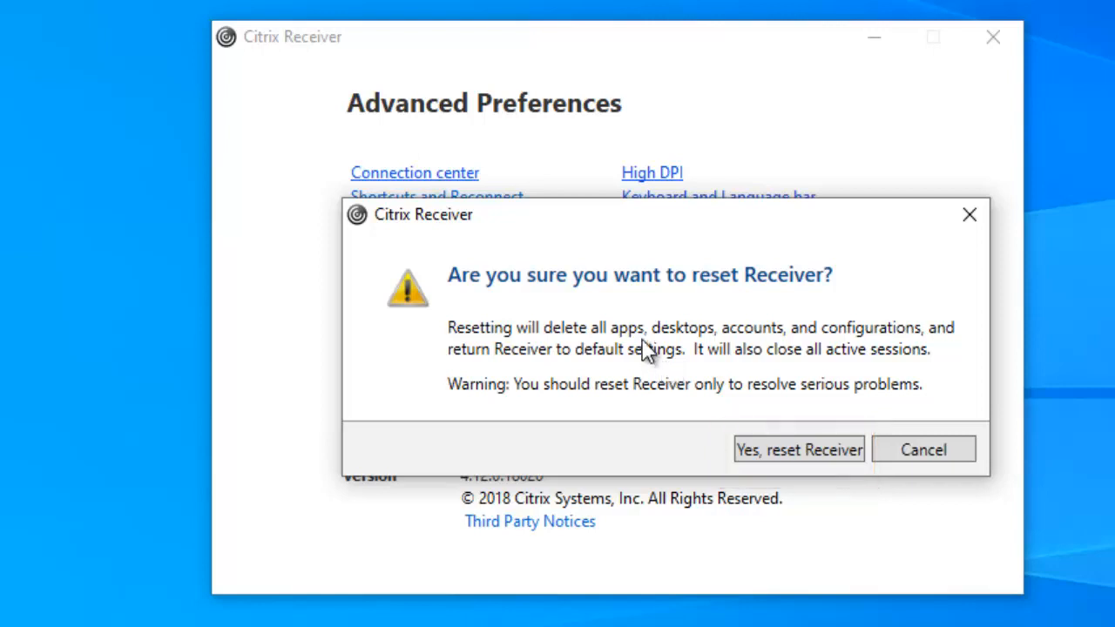
pyautogui.click(798, 449)
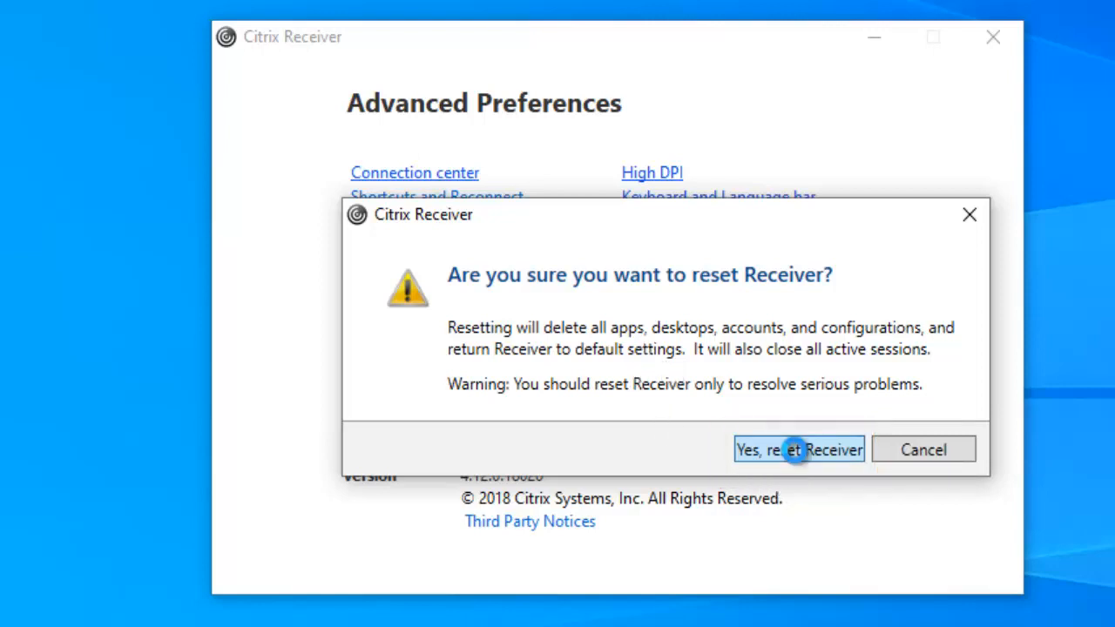
pyautogui.click(797, 450)
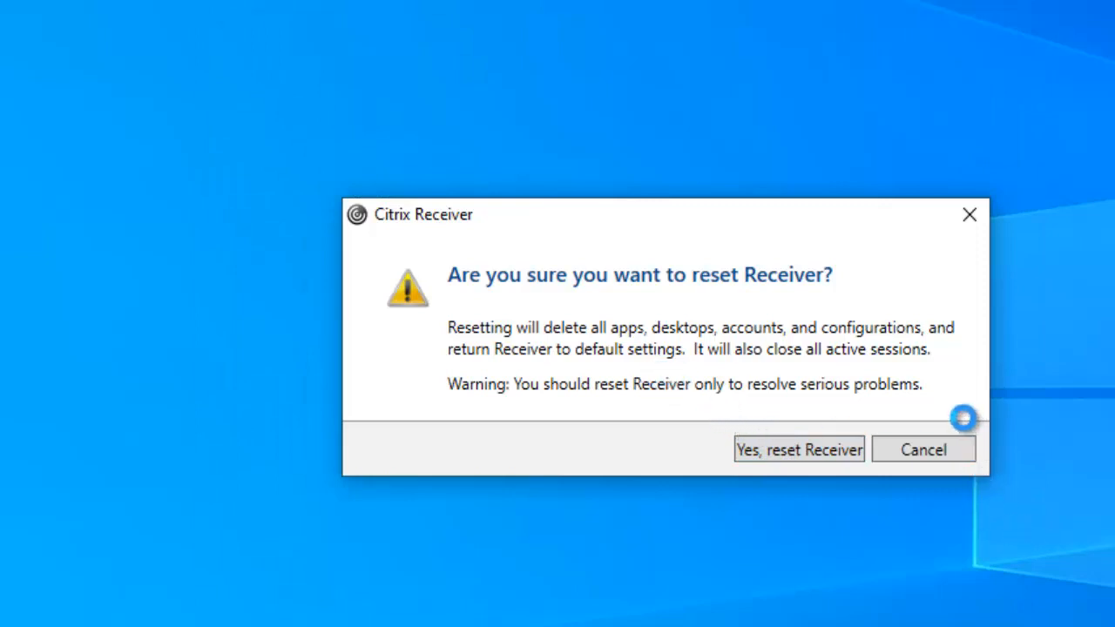
pyautogui.moveTo(902, 390)
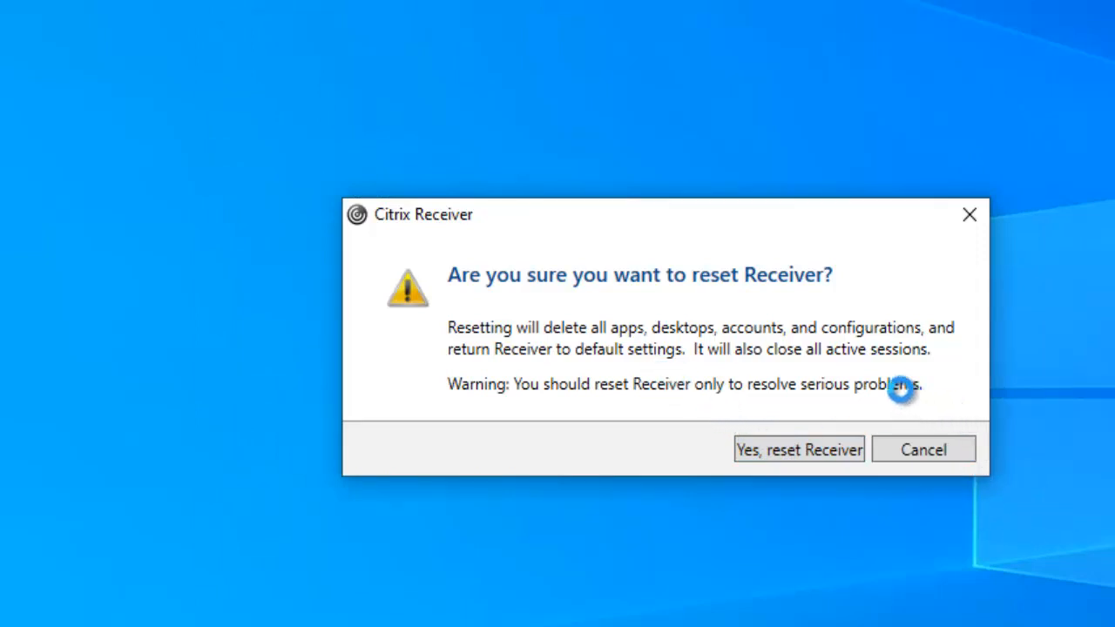
pyautogui.click(797, 449)
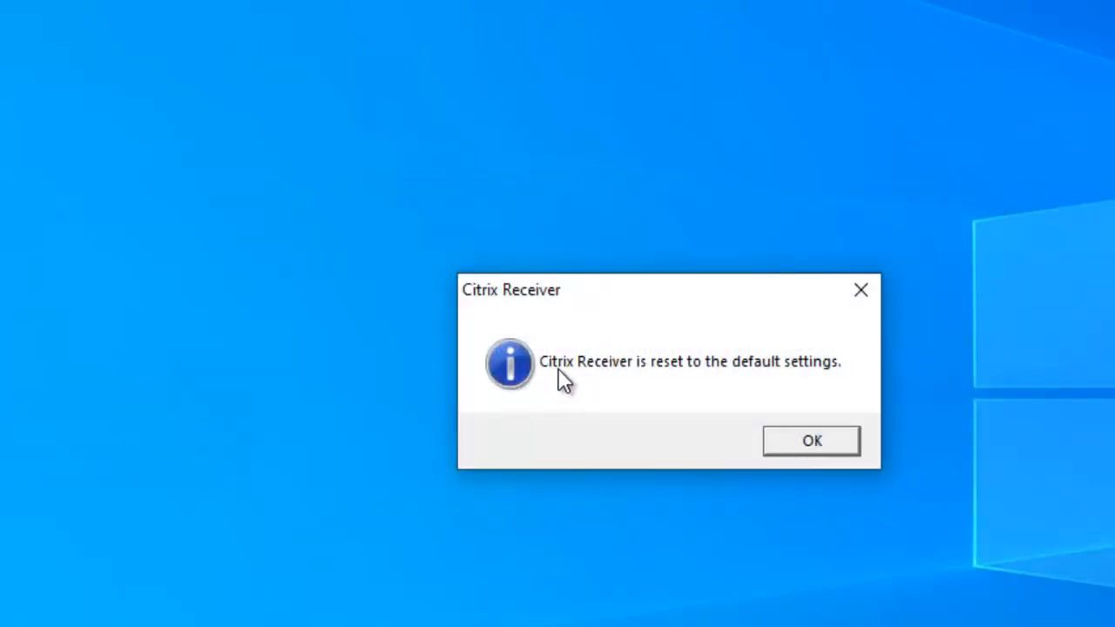
pyautogui.moveTo(705, 388)
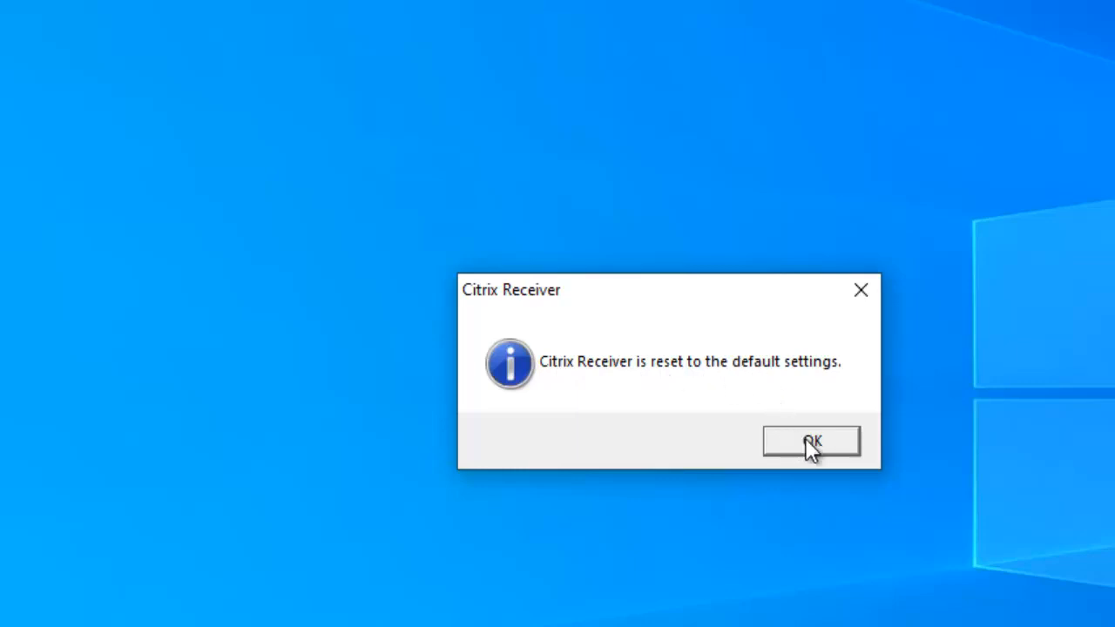
# Dismiss the reset message and tick 'Do not show this window automatically at logon'
pyautogui.click(810, 440)
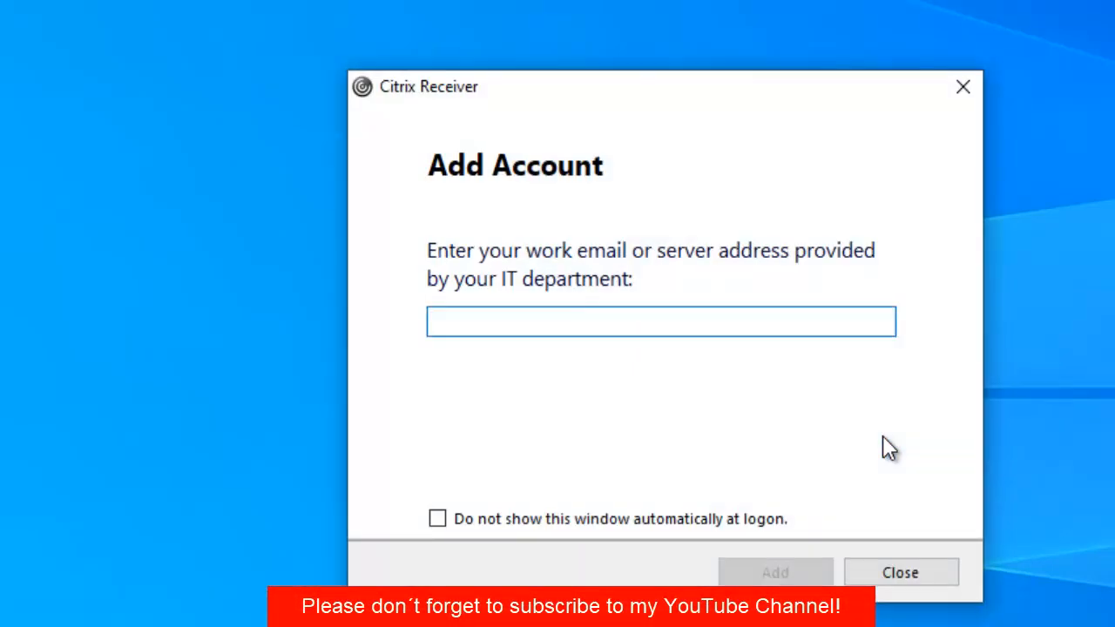
pyautogui.click(660, 321)
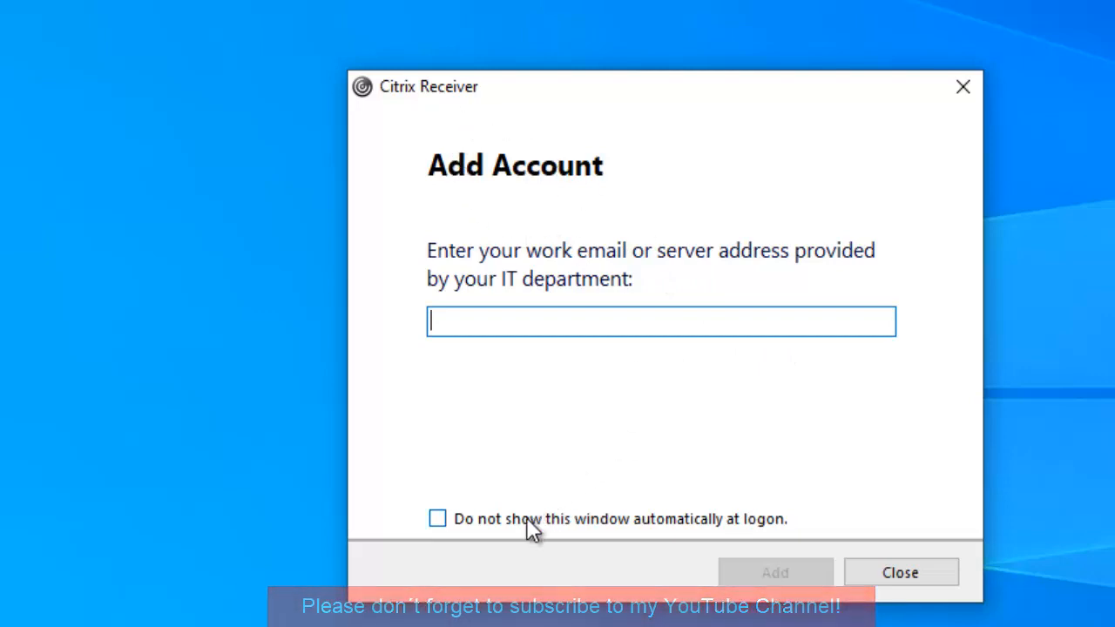
pyautogui.click(436, 518)
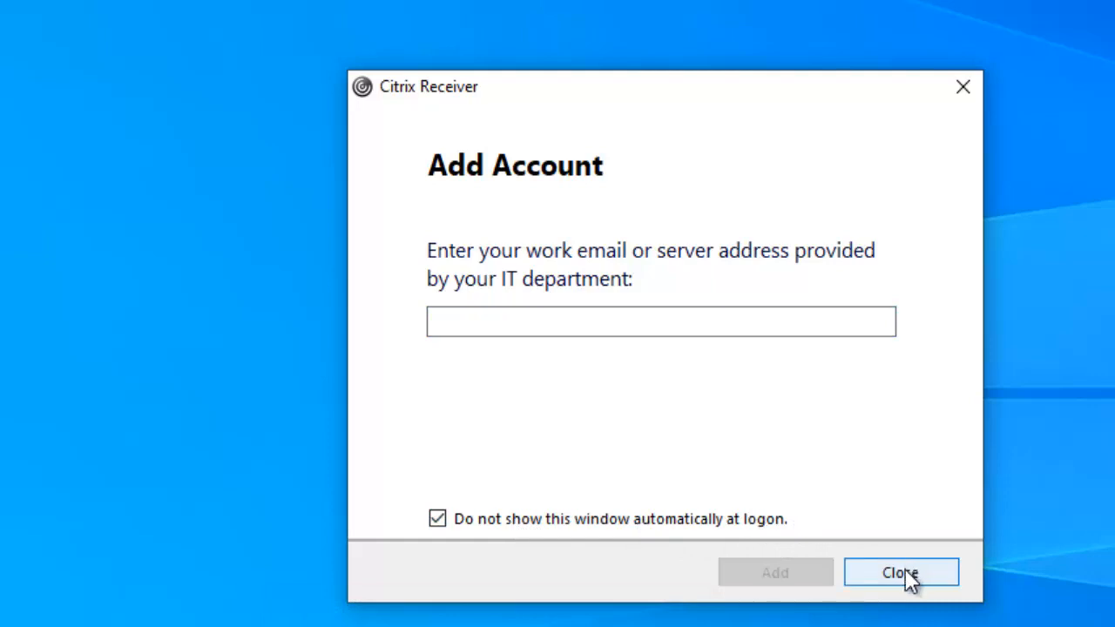
pyautogui.moveTo(512, 515)
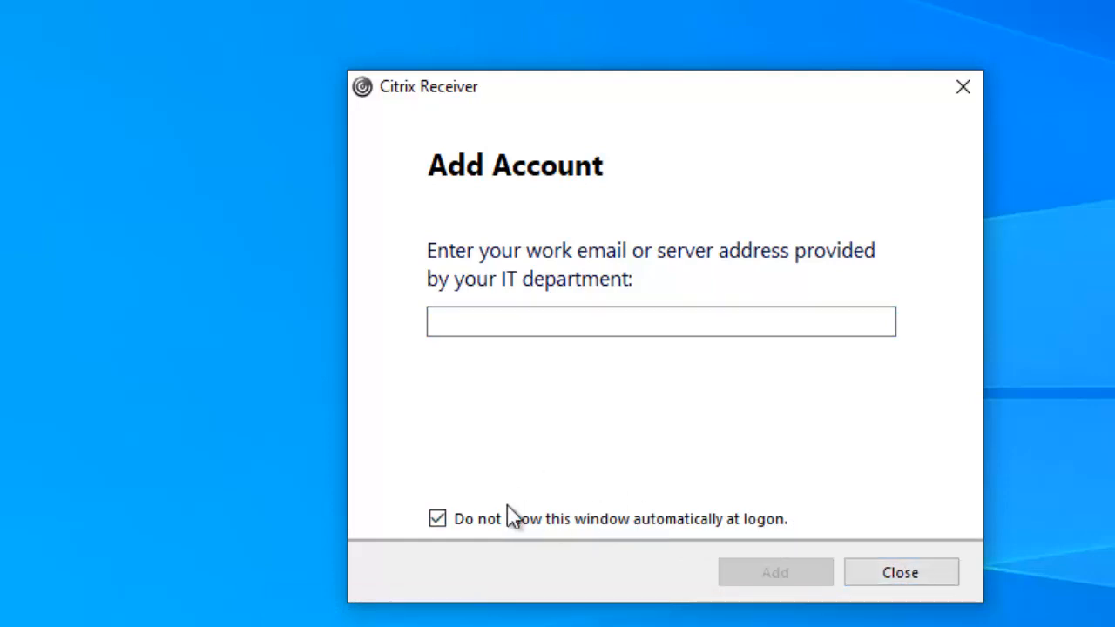